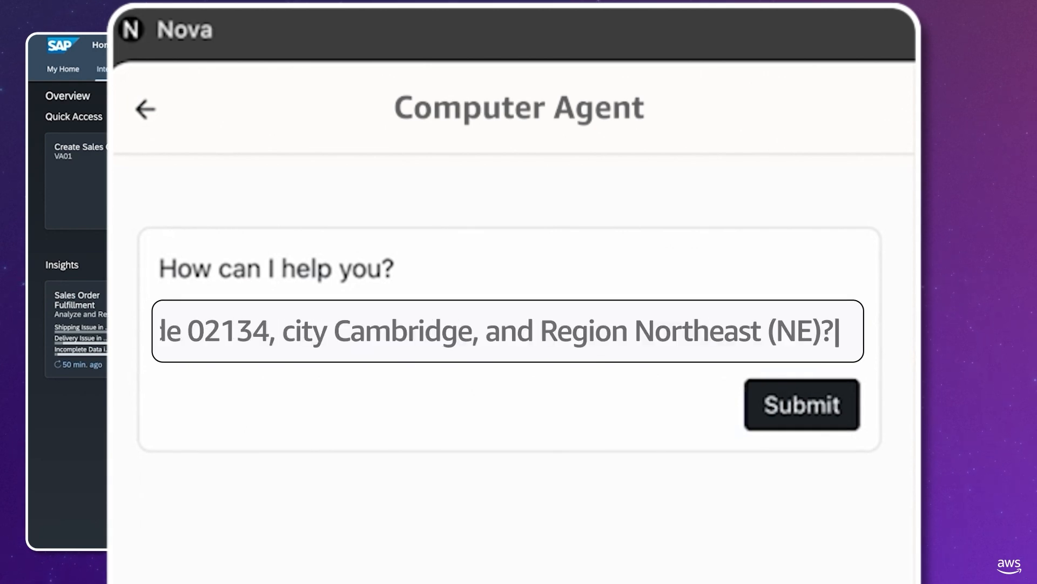
mouse_move(633, 435)
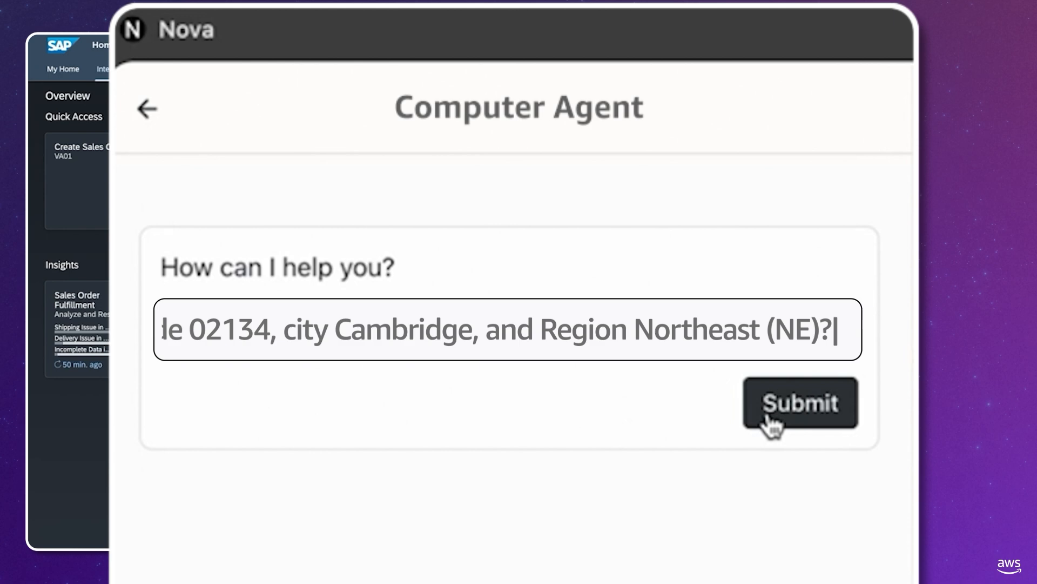
Submit the agent request to update order 5116's ship-to address for Fit Cycles
left_click(800, 402)
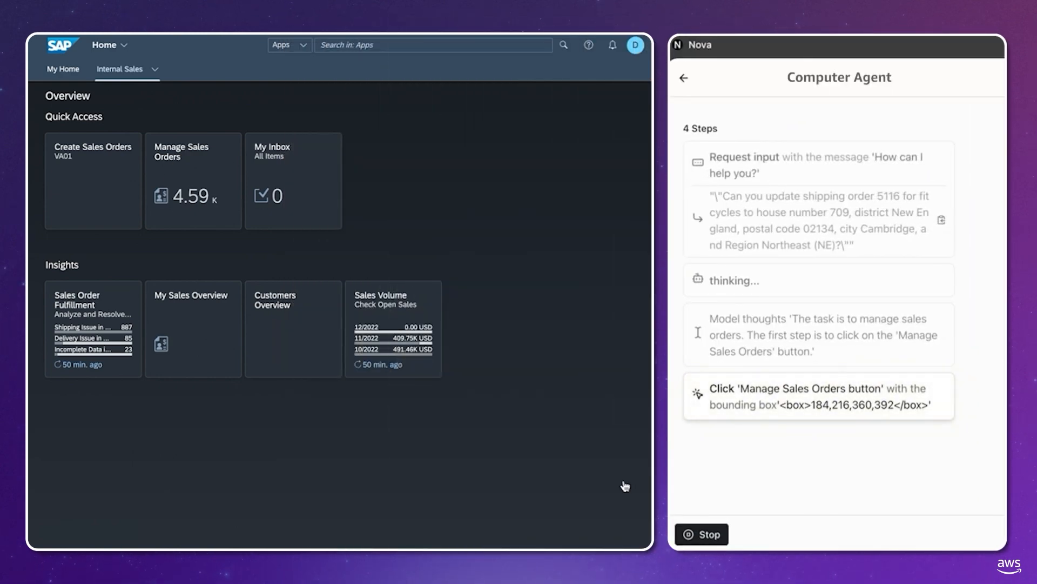
Open Manage Sales Orders and list orders for sold-to party 'fit cycles'
left_click(192, 180)
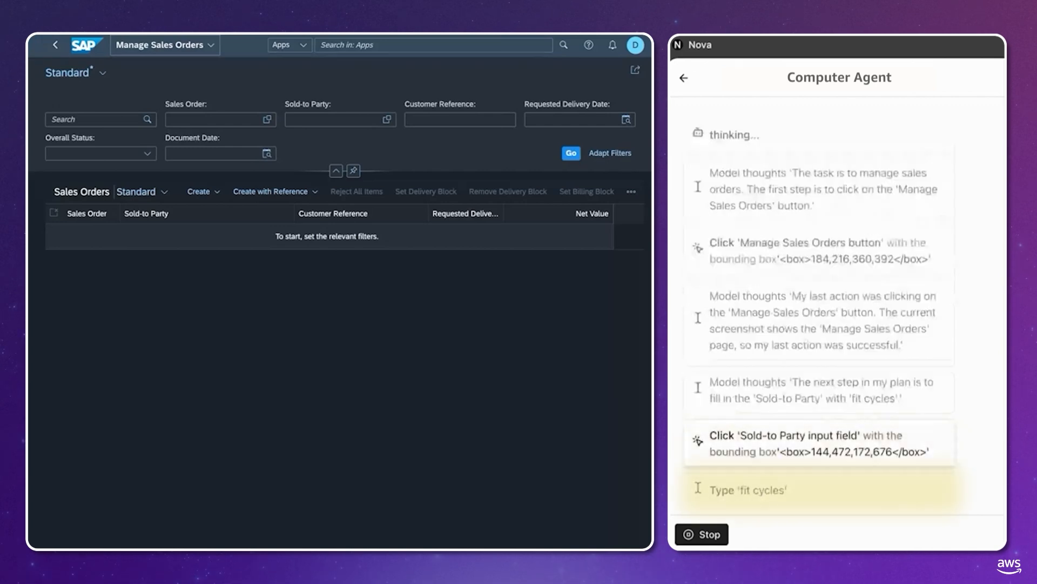
type("fit cycles")
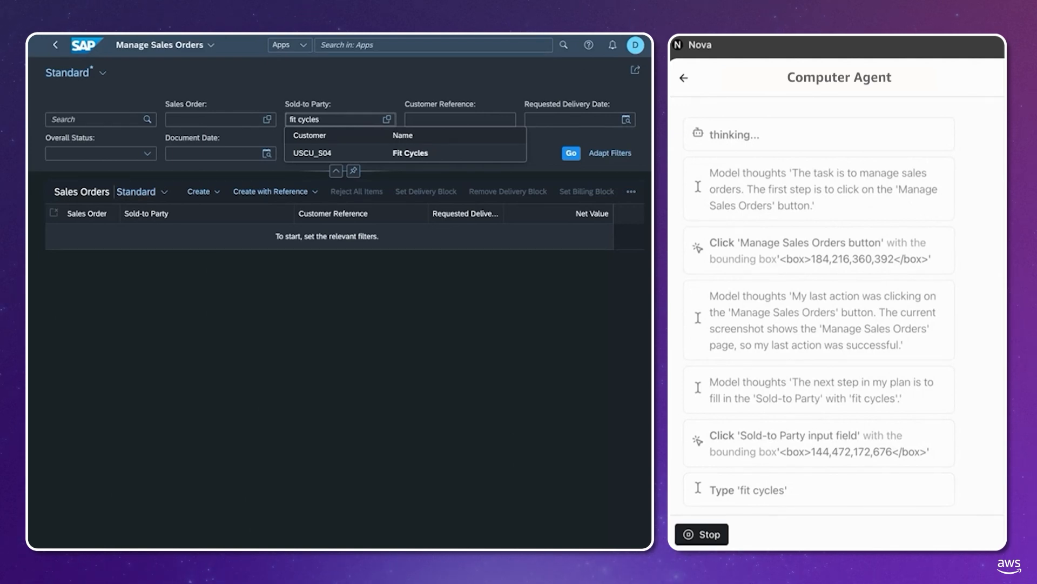
left_click(571, 154)
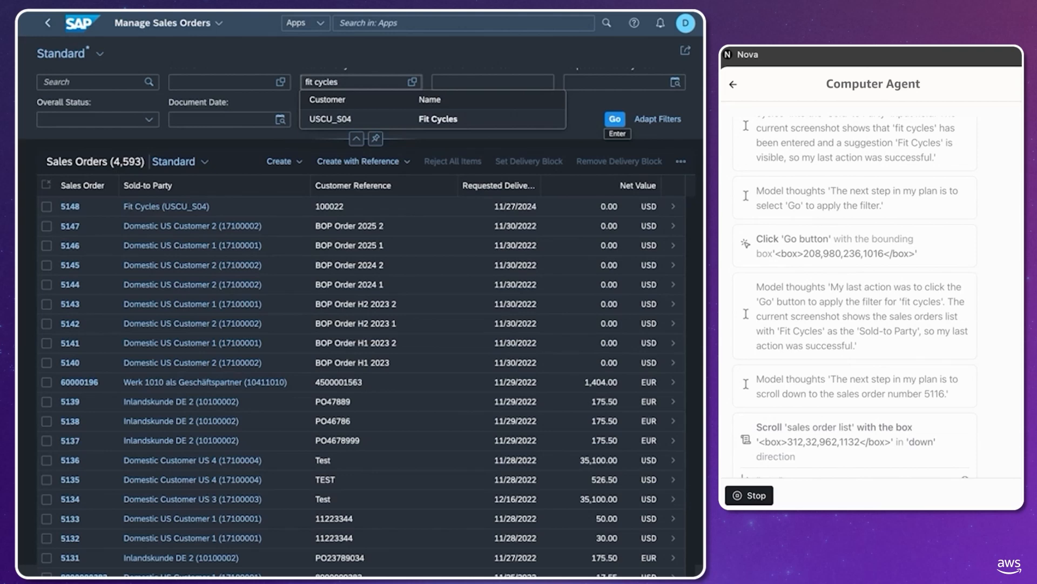
Scroll to sales order 5116 and open its order-number link options
scroll("down", 3)
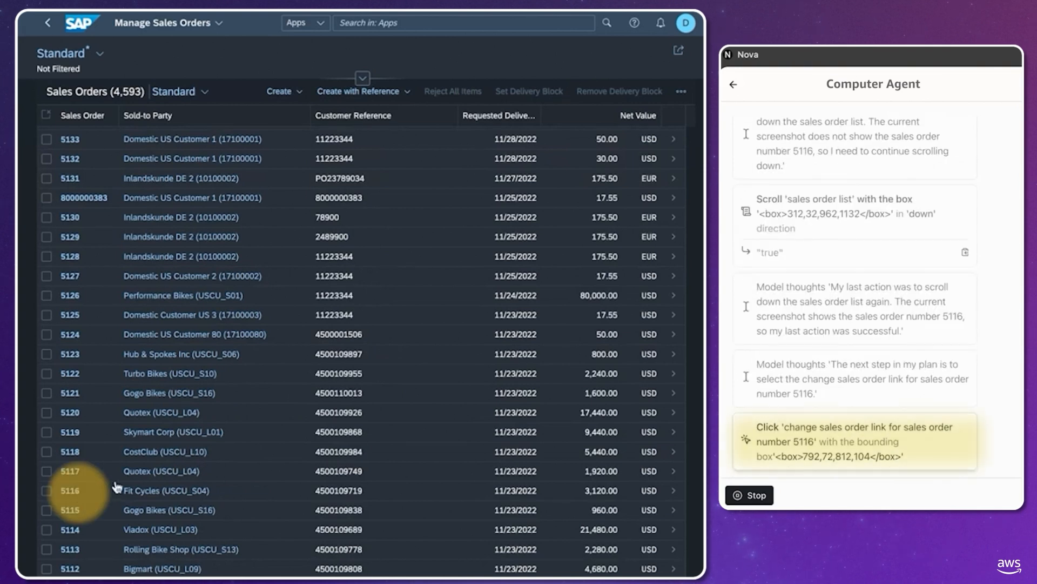
left_click(68, 490)
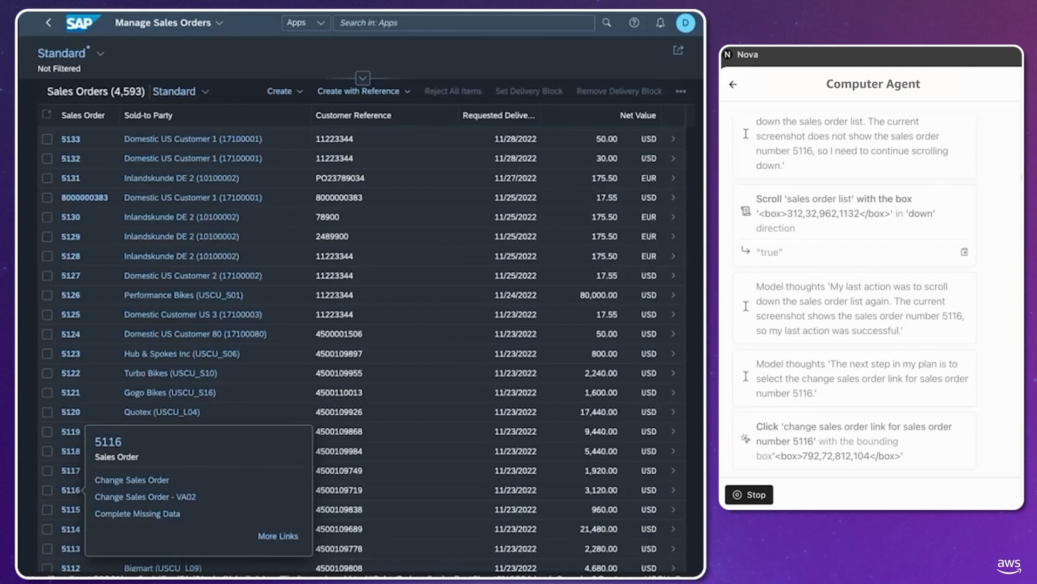
Open order 5116 in change mode and display the ship-to party address form
left_click(132, 479)
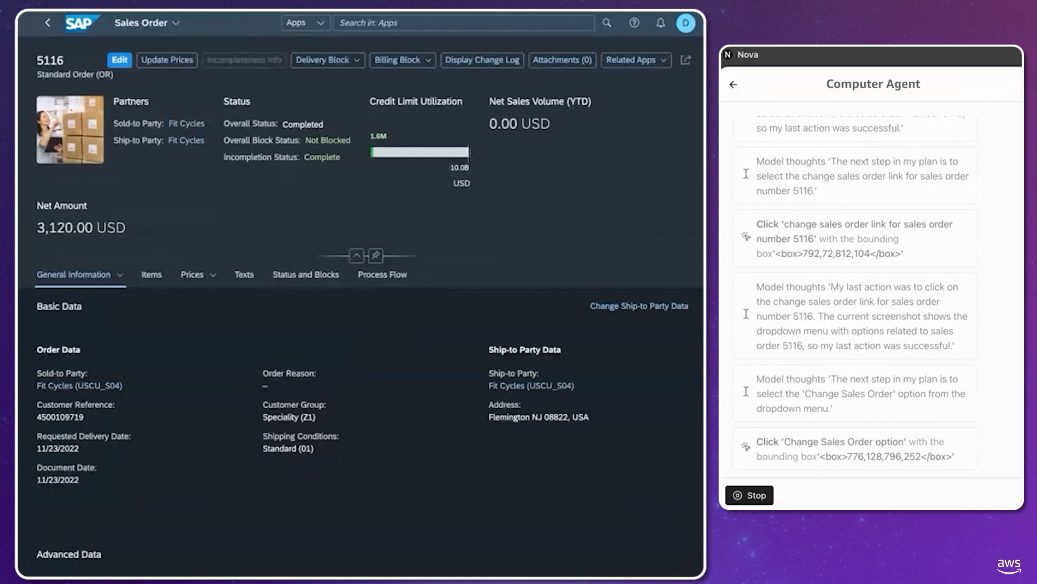
scroll("down", 3)
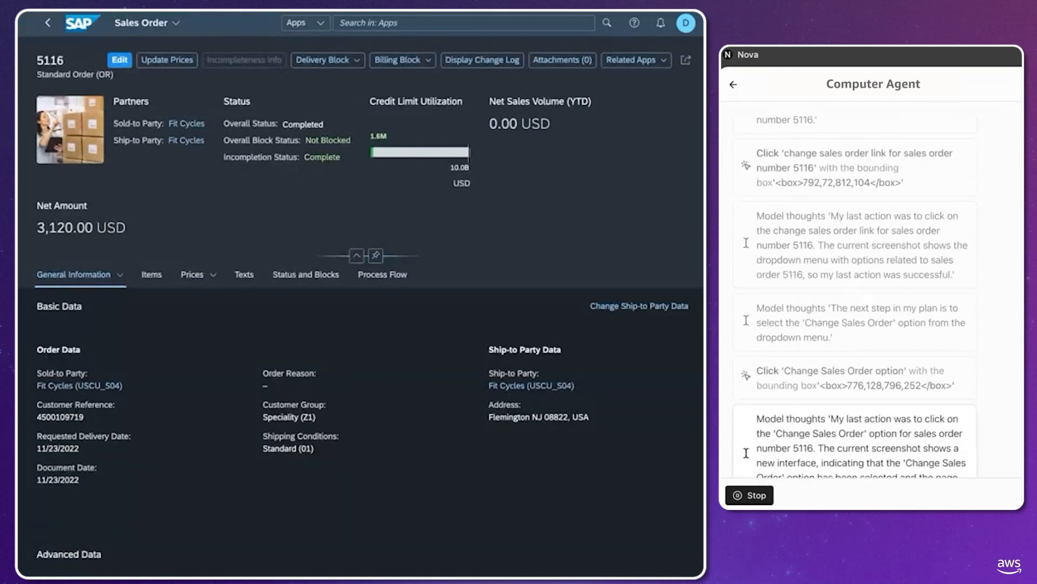
scroll("down", 3)
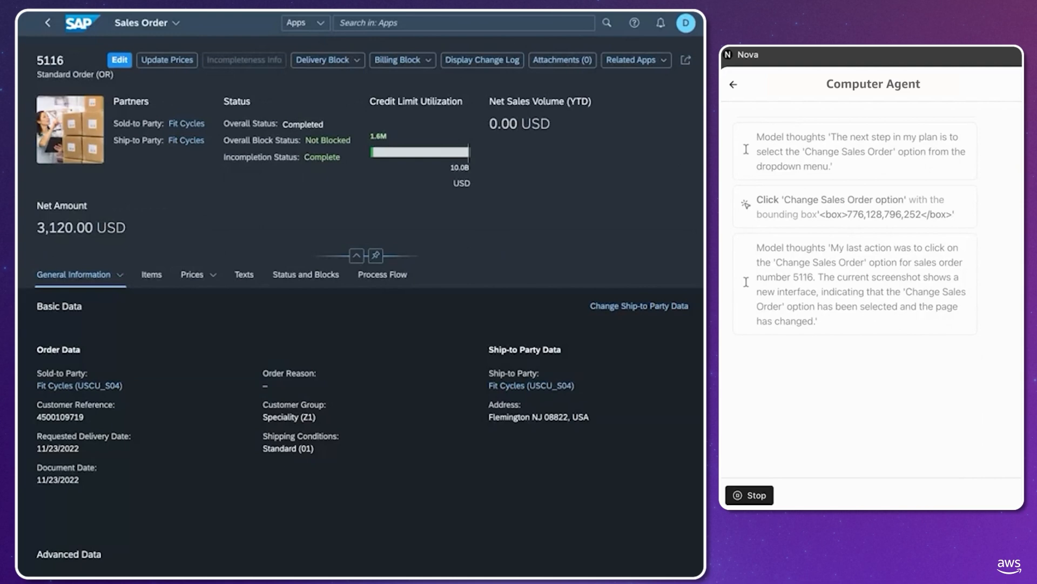
left_click(639, 306)
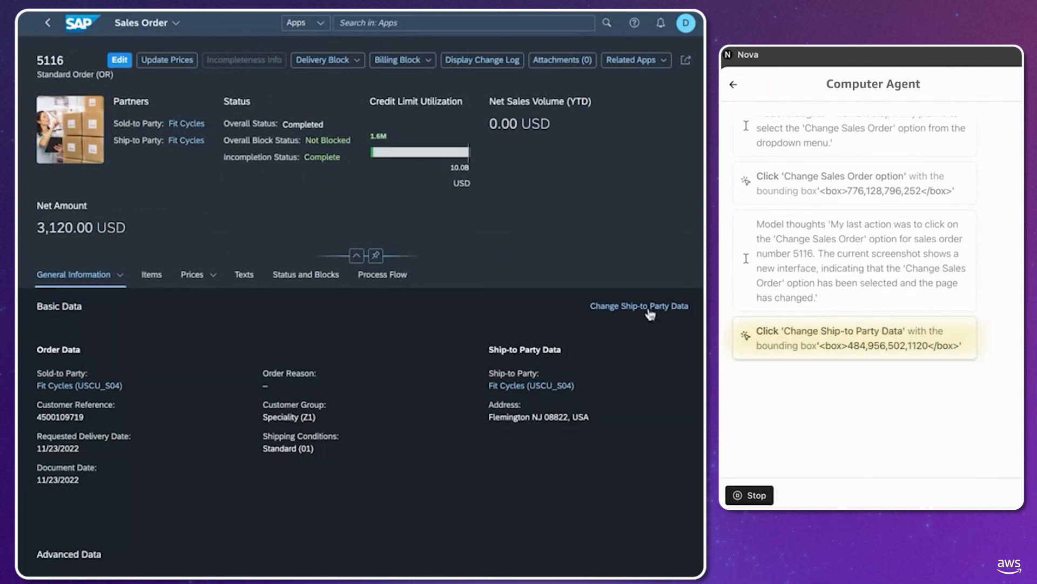
left_click(639, 305)
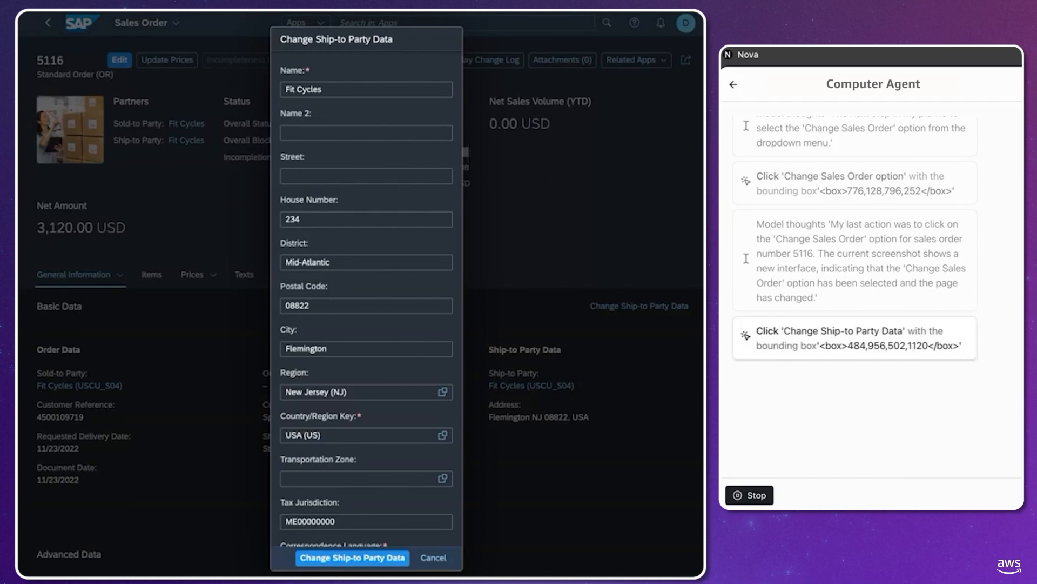
Enter house number 709, district New England, postal code 02134, then save order 5116
left_click(376, 221)
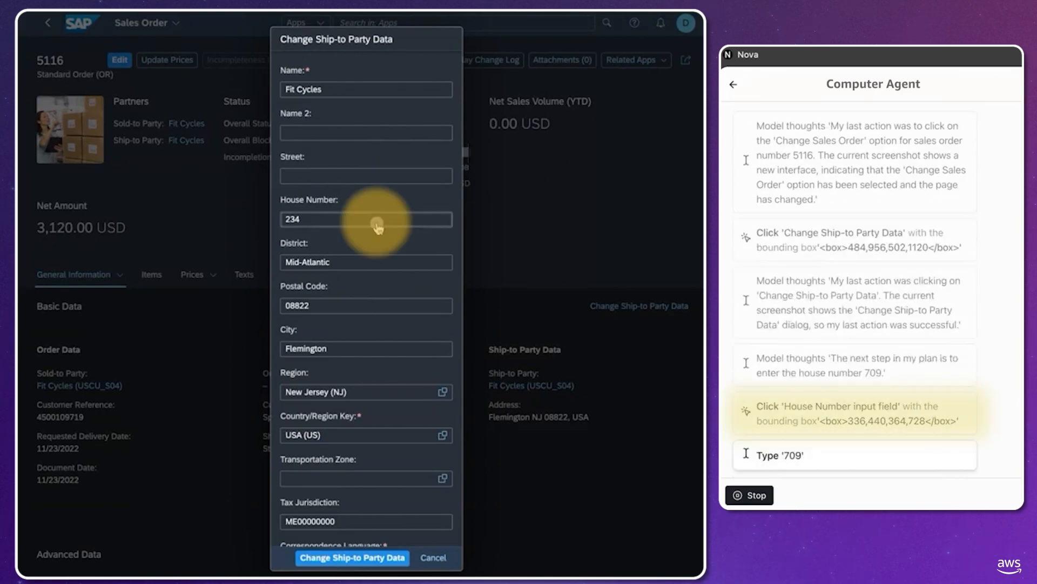
type("709")
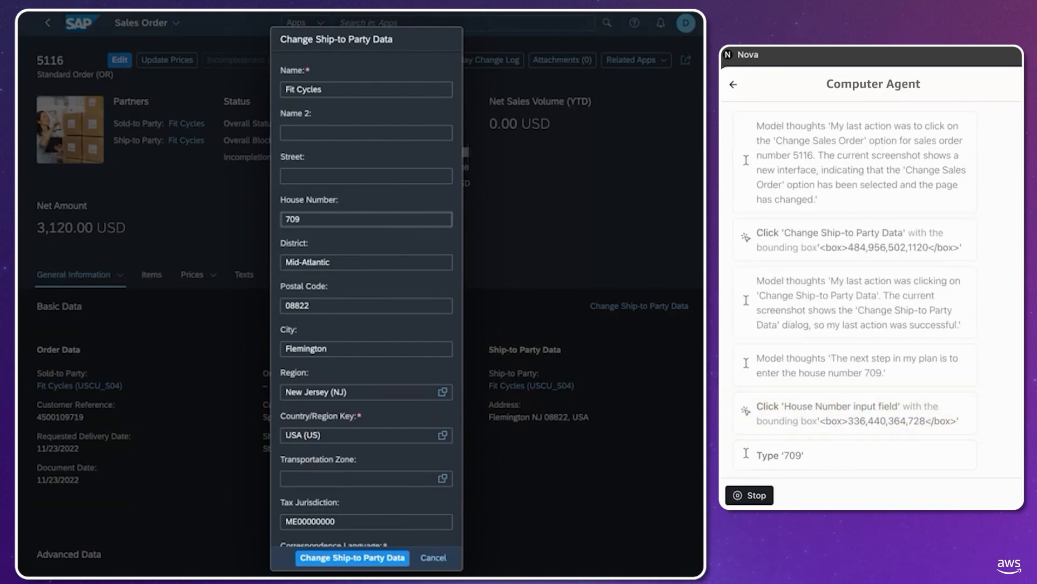
type("New England")
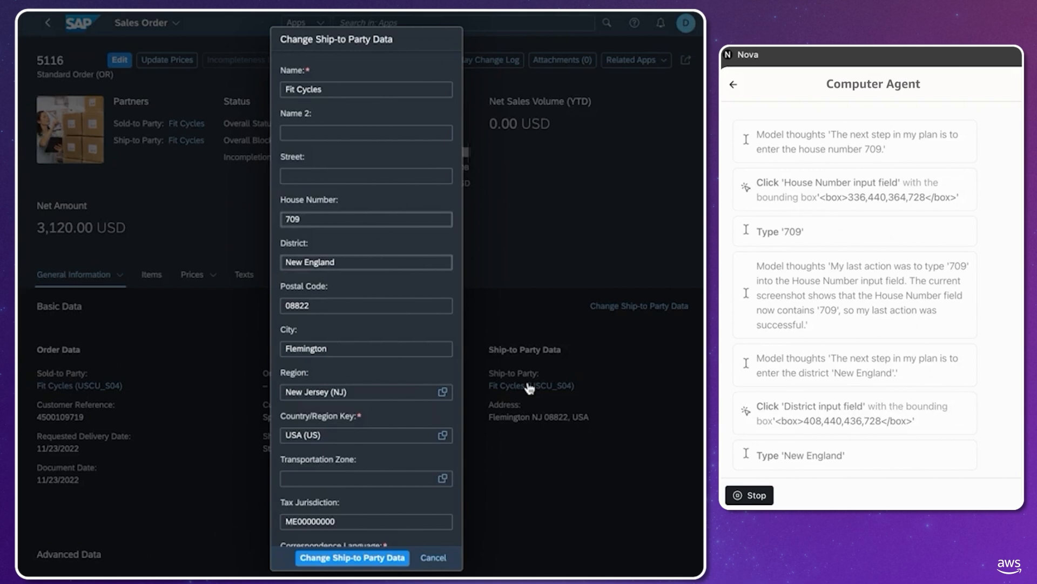
left_click(379, 306)
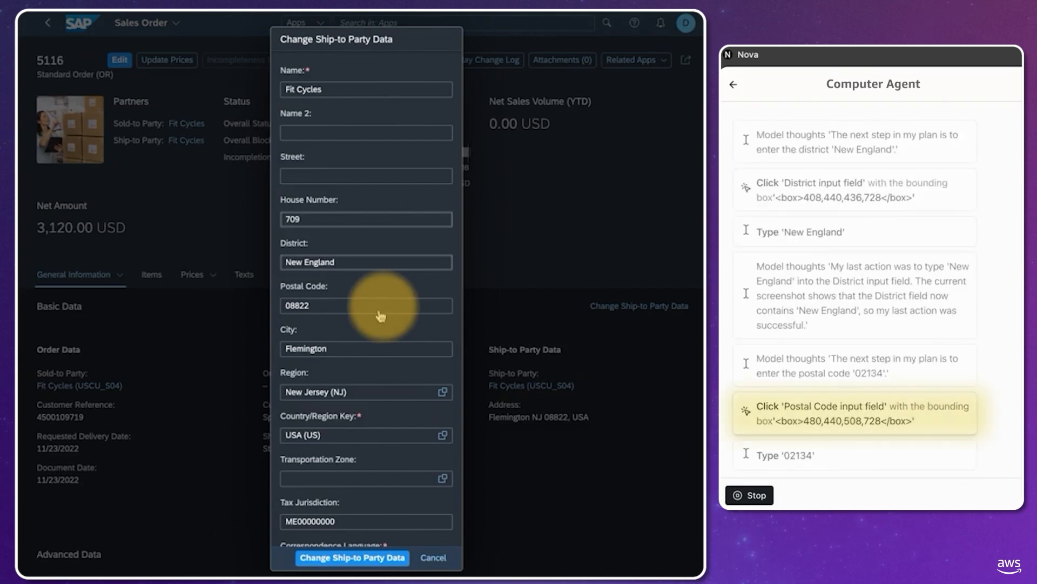
type("02134")
left_click(365, 392)
type("Northeast (NE")
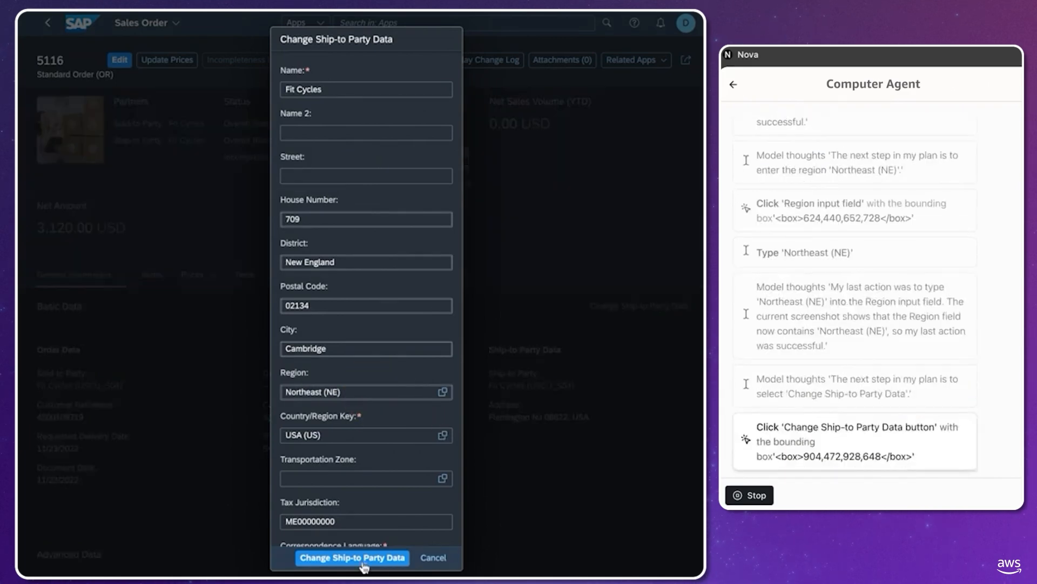
left_click(352, 558)
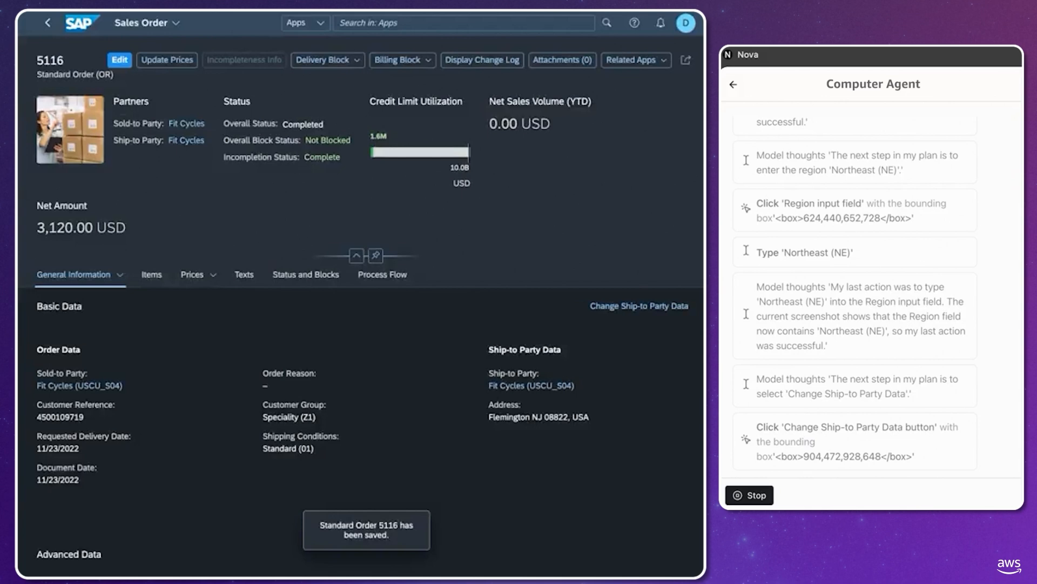